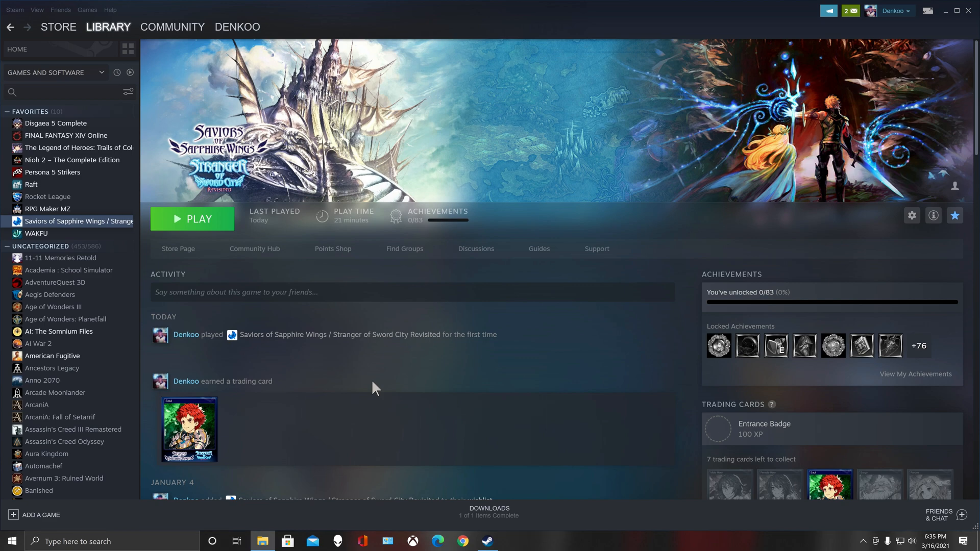
Step: Launch Saviors of Sapphire Wings with the PLAY button on its Steam library page
{"action": "left_click", "coordinate": [192, 218]}
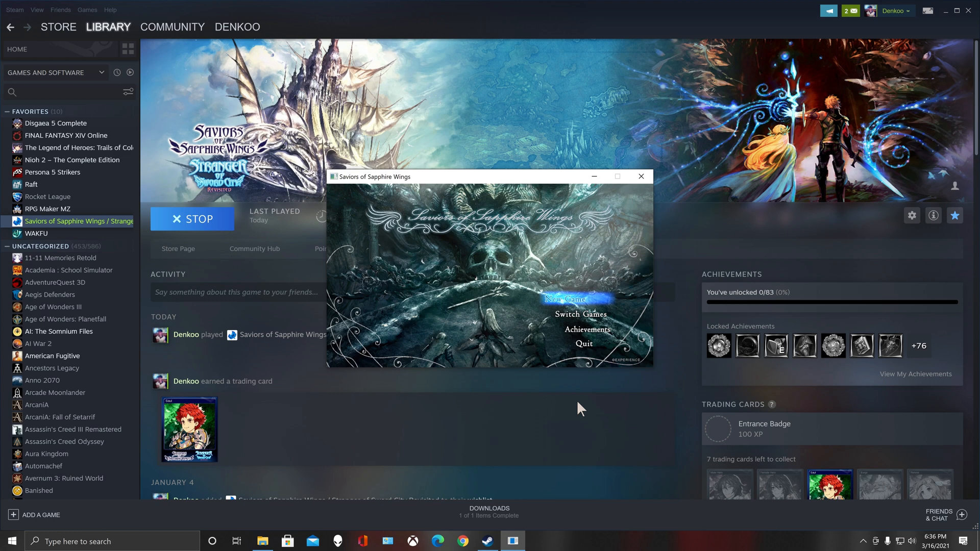
Step: Begin a New Game from the title screen and open the system sound options
{"action": "left_click", "coordinate": [570, 299]}
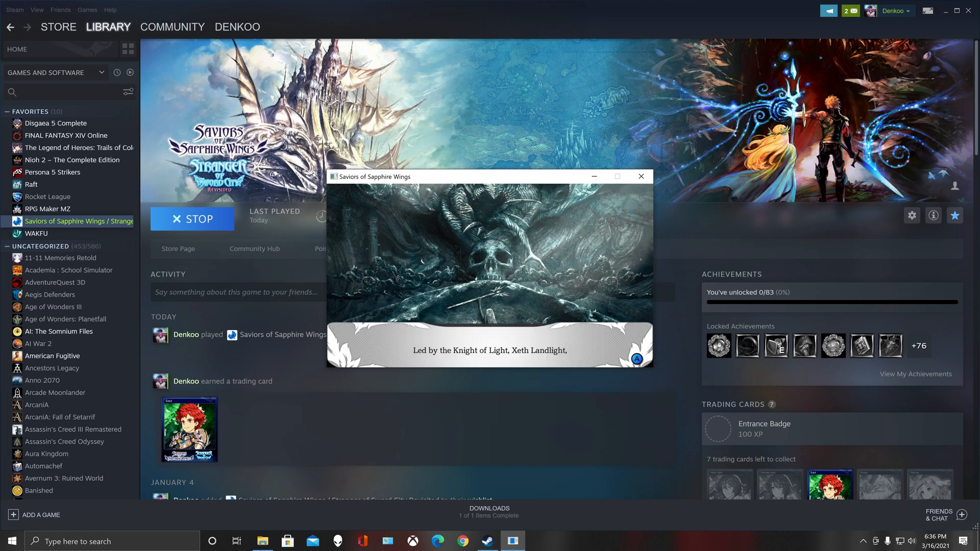
{"action": "right_click", "coordinate": [911, 541]}
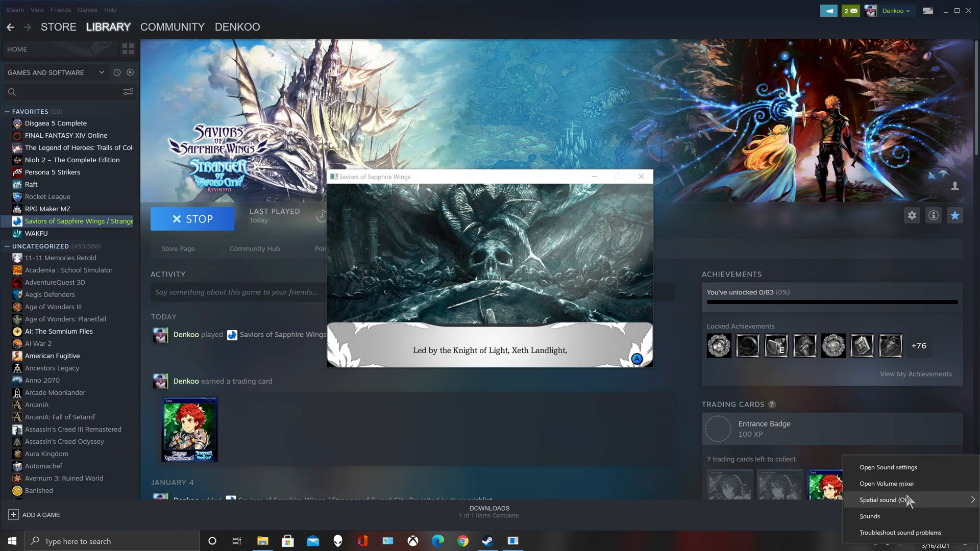
{"action": "left_click", "coordinate": [886, 483]}
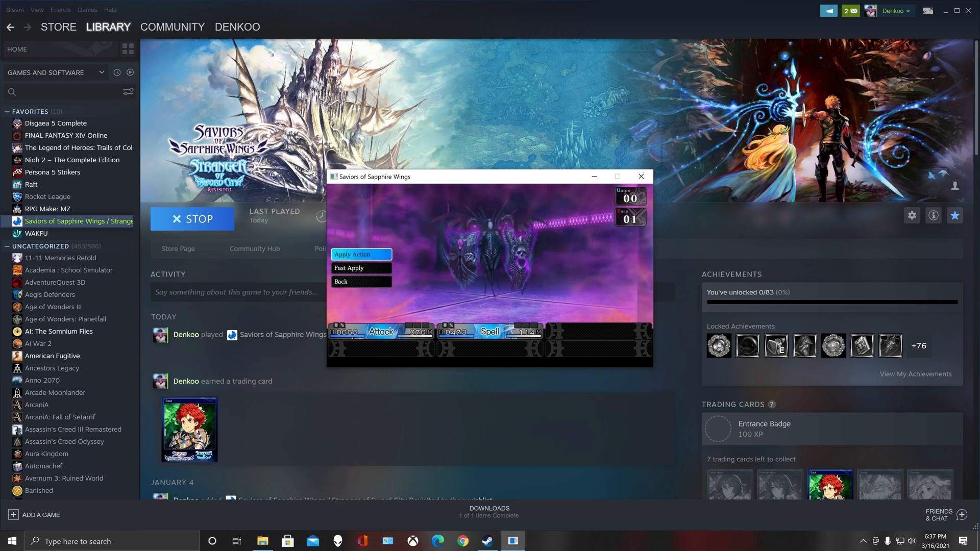
Step: Resolve the opening battle turns with Apply Action, then Fast Apply
{"action": "left_click", "coordinate": [360, 255]}
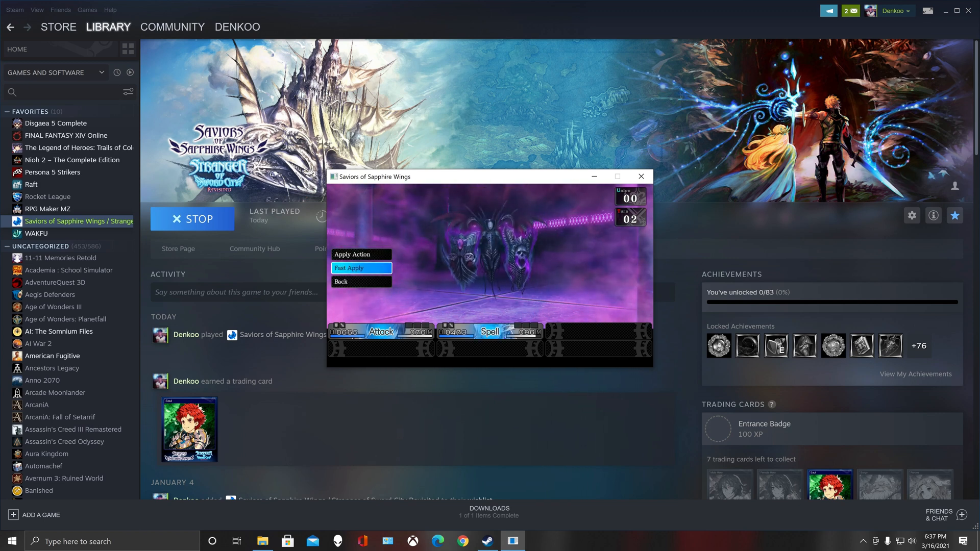
{"action": "left_click", "coordinate": [348, 268]}
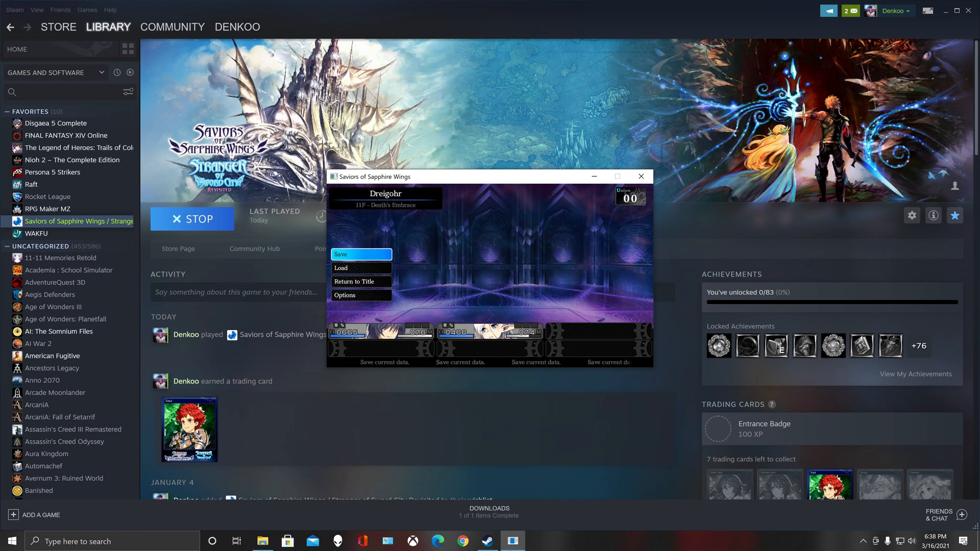
Step: Choose Options from the camp menu to reach the settings screen
{"action": "left_click", "coordinate": [344, 295]}
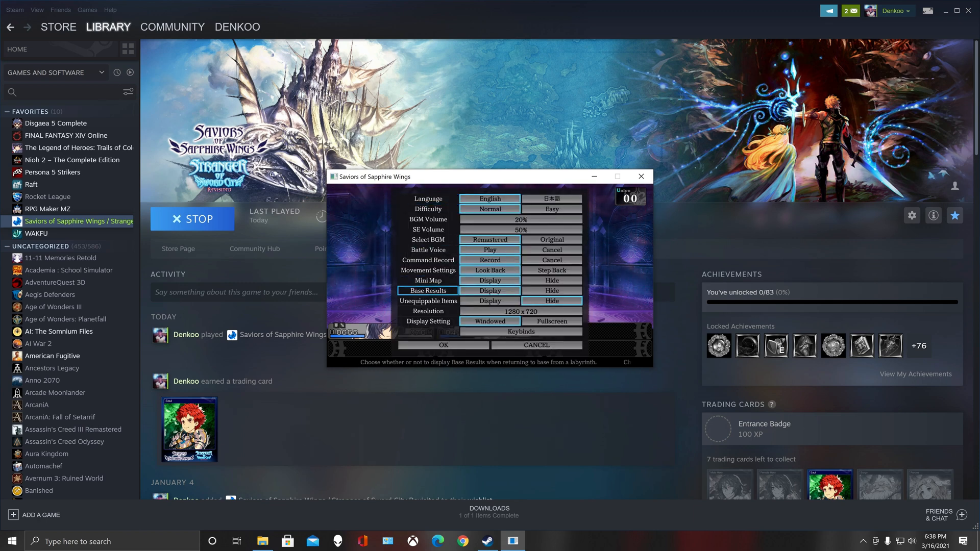
Step: Cycle Resolution to 3840 x 2160 and confirm with OK
{"action": "left_click", "coordinate": [521, 312]}
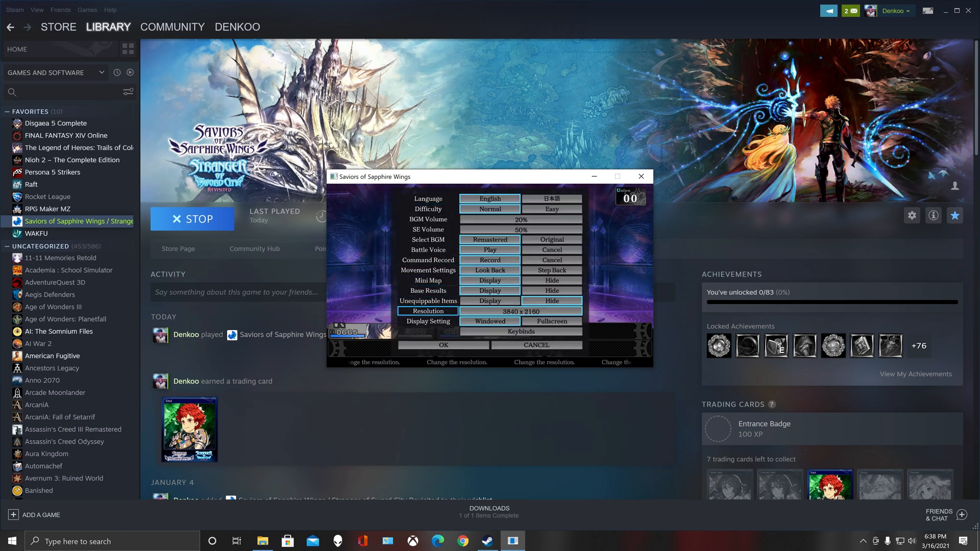
{"action": "left_click", "coordinate": [551, 321]}
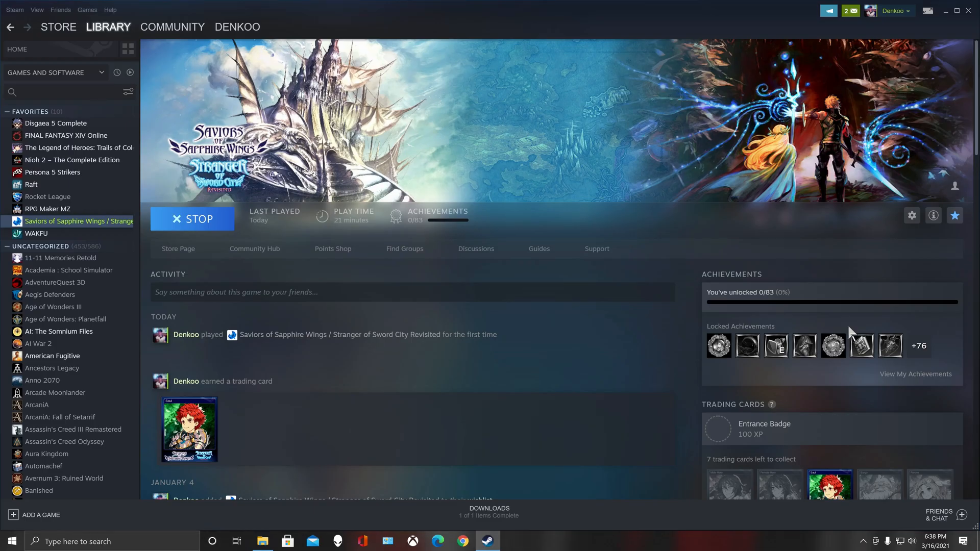
Step: Relaunch the game from the Steam library so it runs fullscreen
{"action": "left_click", "coordinate": [192, 219]}
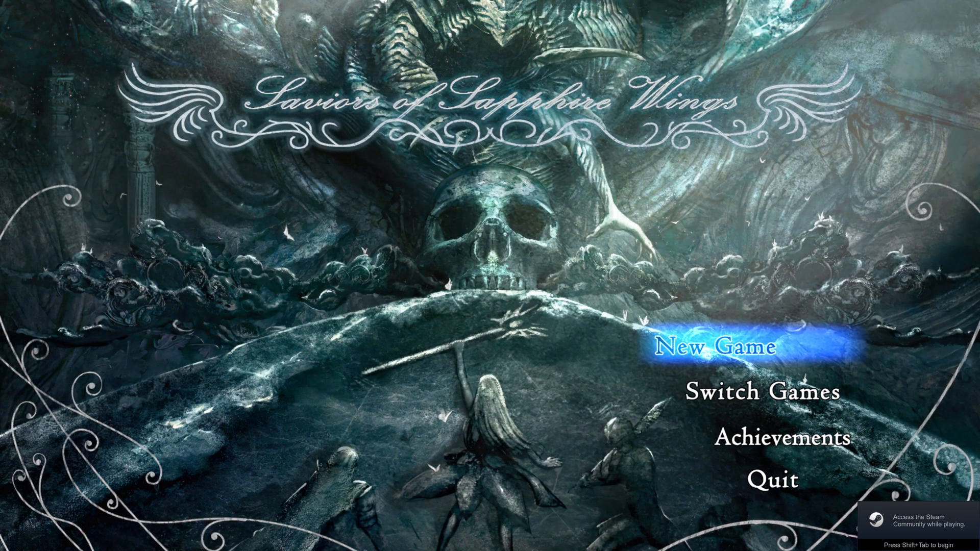
Step: Open Achievements from the title screen and scroll through the 34-achievement list
{"action": "left_click", "coordinate": [780, 438]}
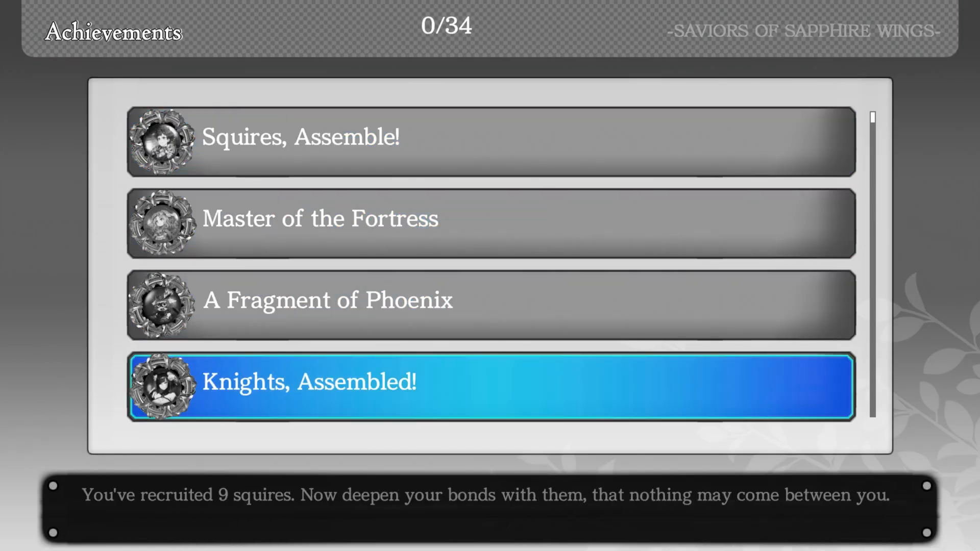
{"action": "scroll", "scroll_direction": "down", "scroll_amount": 3}
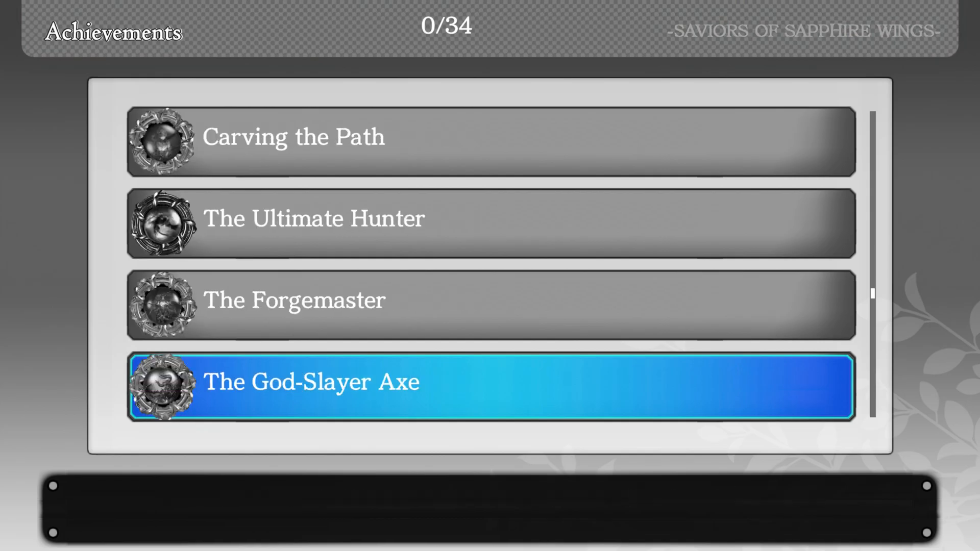